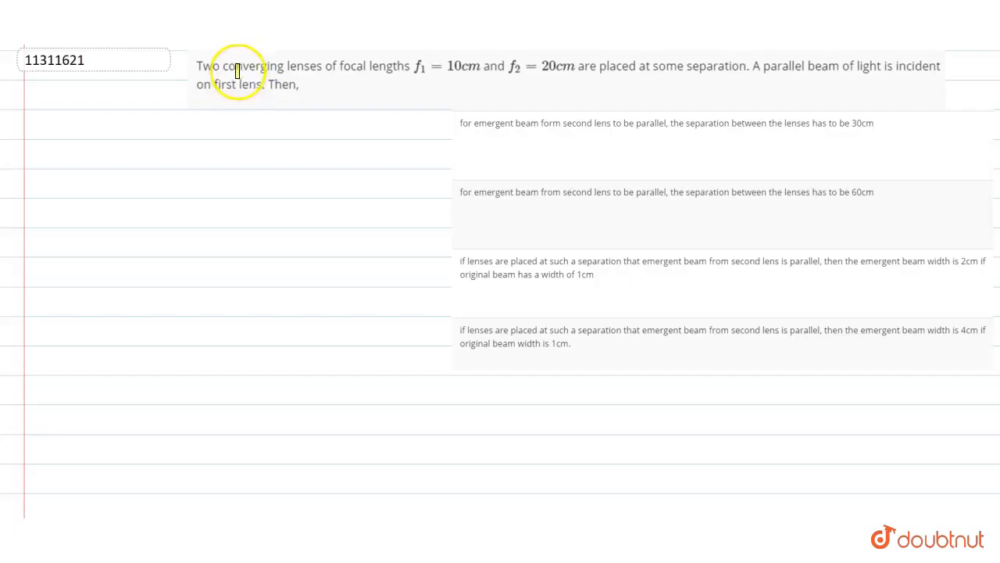
# Step: Highlight 'Two converging lenses of focal lengths f1=10cm and f2=20cm placed at some separation' in yellow
pyautogui.moveTo(237, 66); pyautogui.dragTo(405, 65)
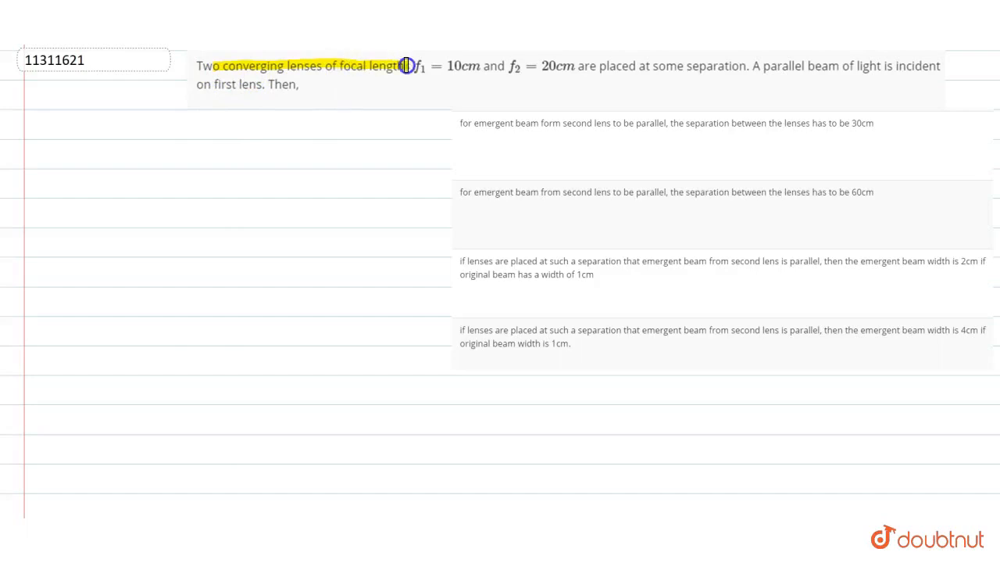
pyautogui.moveTo(406, 65); pyautogui.dragTo(570, 70)
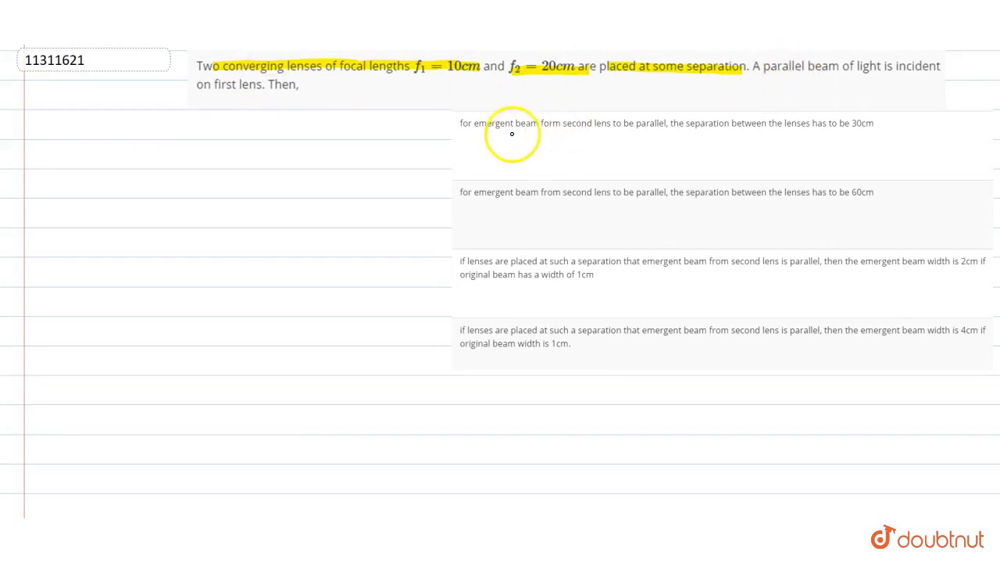
pyautogui.moveTo(768, 140)
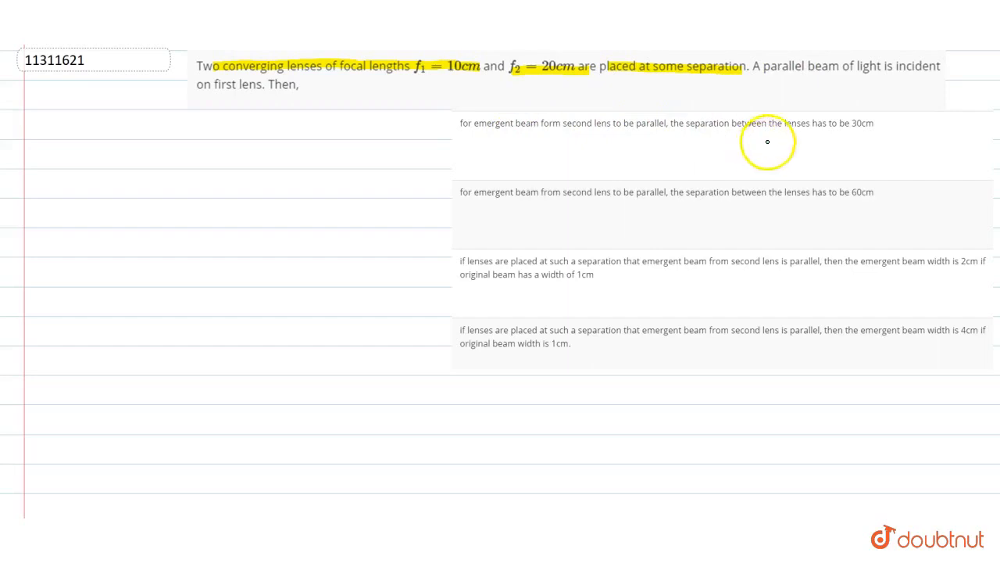
pyautogui.moveTo(702, 112)
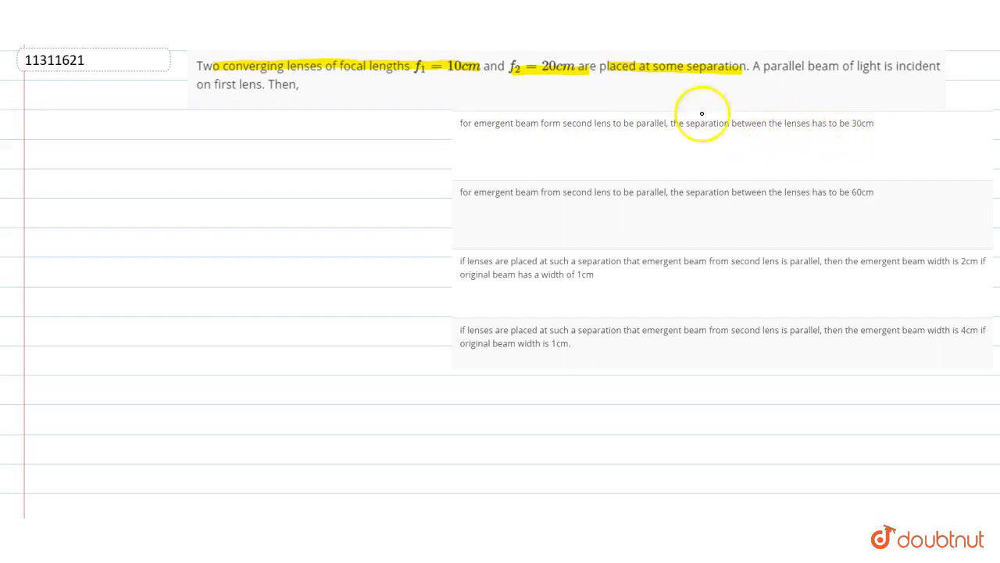
pyautogui.moveTo(151, 161)
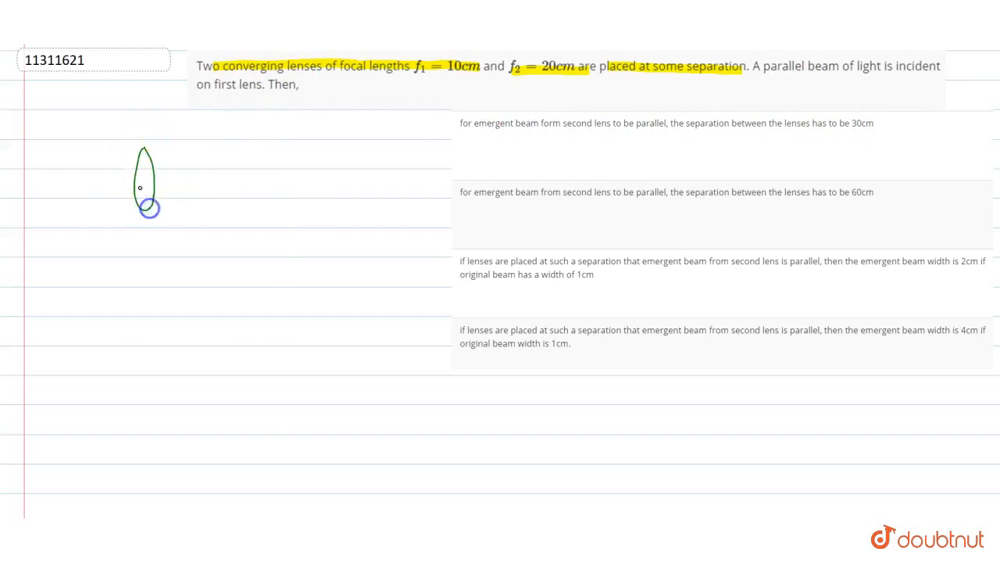
# Step: Draw the outline of the first converging lens in the left margin below the question
pyautogui.moveTo(101, 166); pyautogui.dragTo(143, 165)
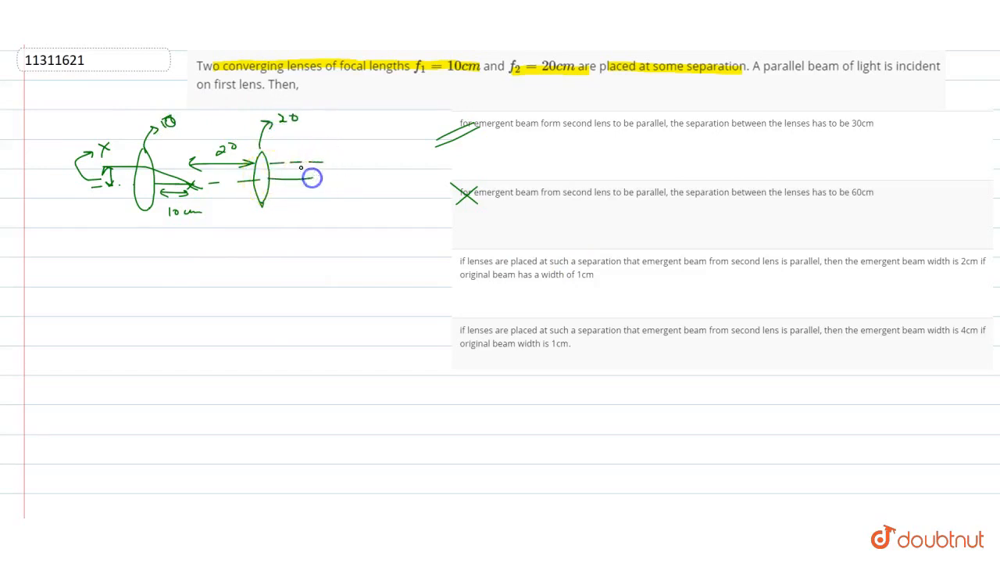
# Step: Draw the second lens of the ray diagram to the right of the first
pyautogui.moveTo(313, 178); pyautogui.dragTo(269, 170)
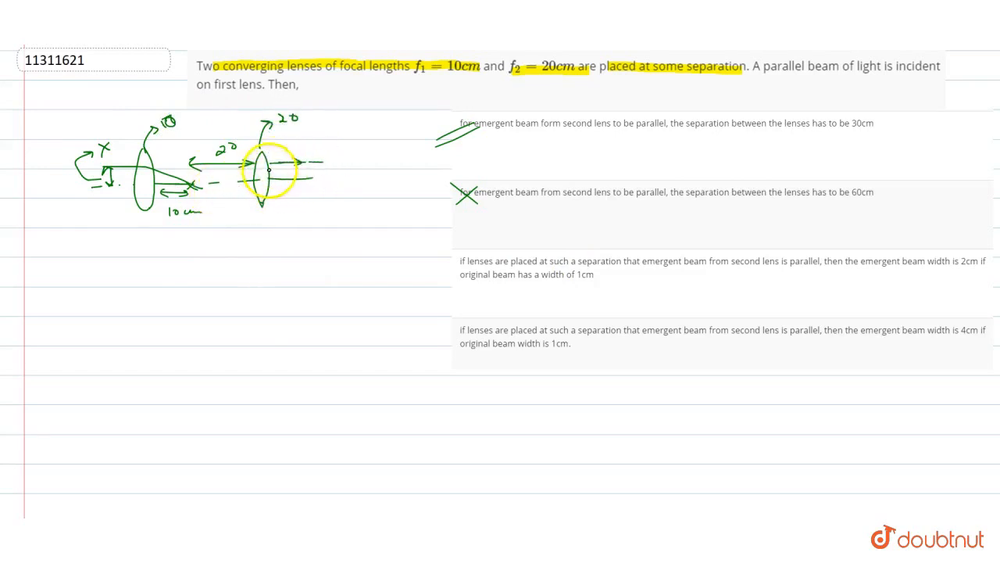